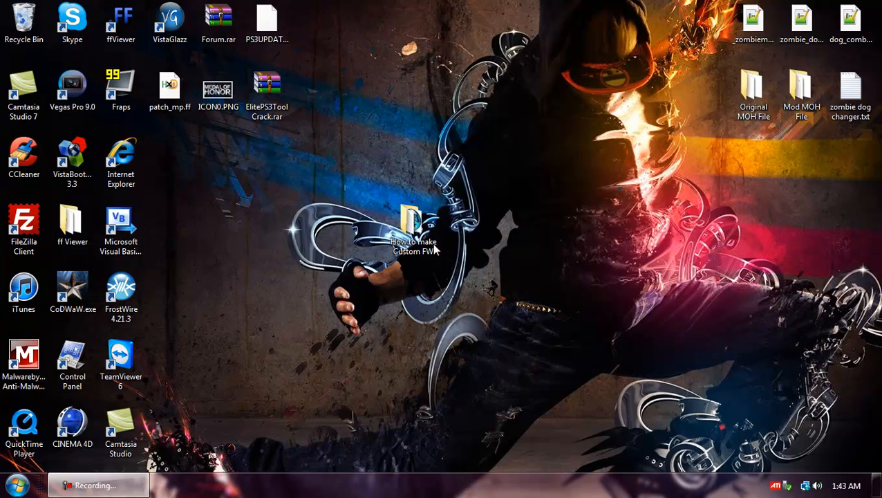
Step: Open the 'How to make Custom FW' folder from the desktop
click(413, 232)
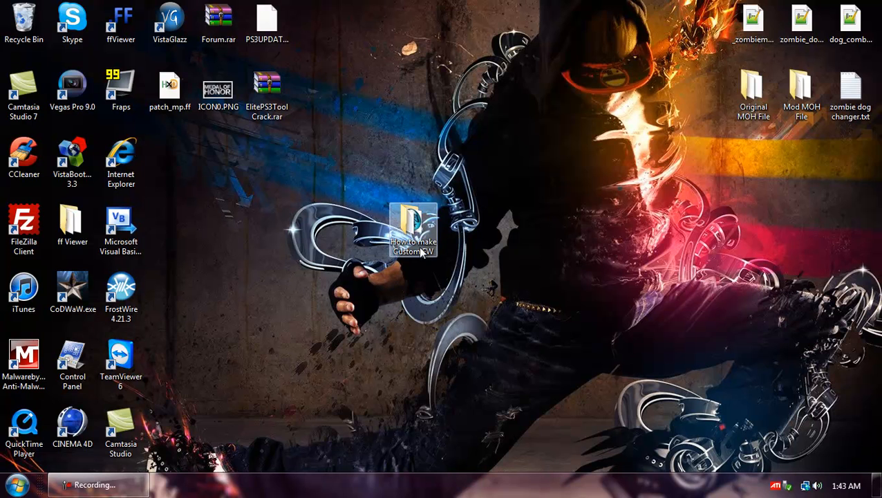
mouse_move(412, 228)
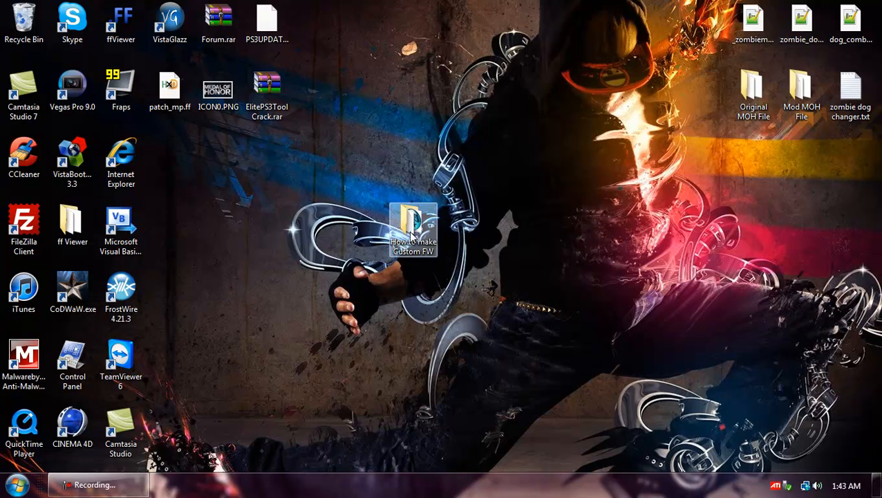
double_click(413, 229)
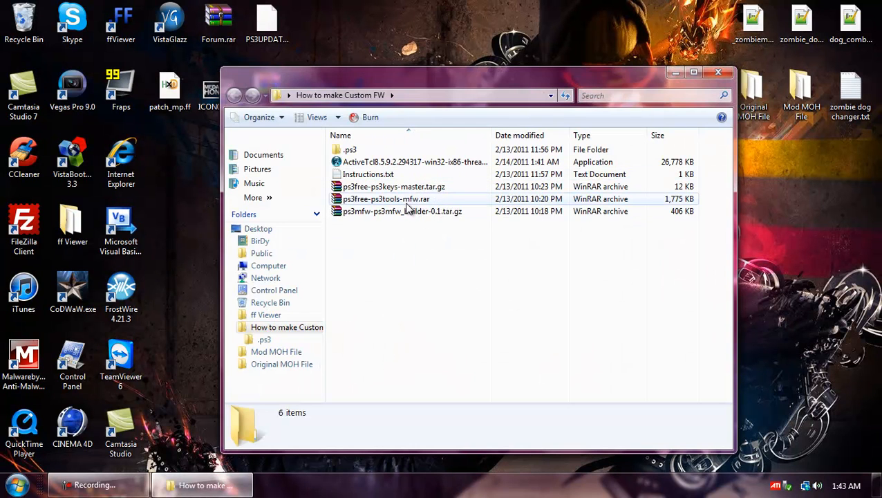
mouse_move(382, 210)
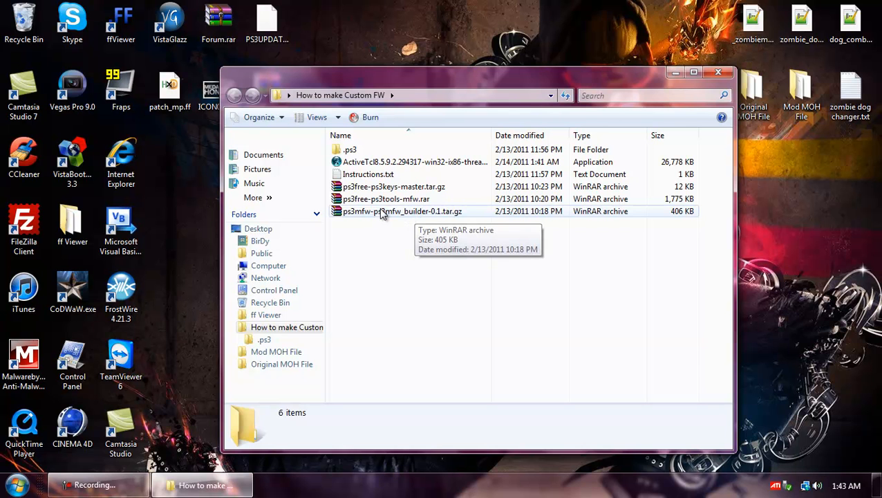
mouse_move(445, 218)
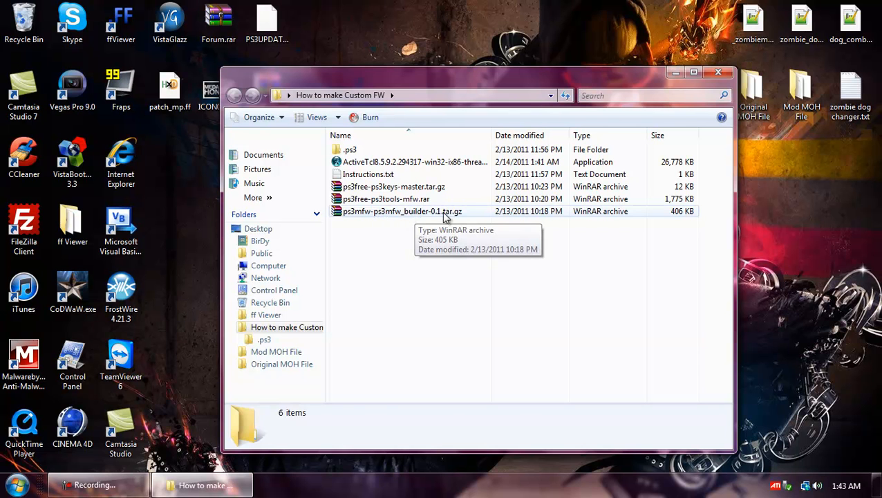
Step: Extract ps3mfw-ps3mfw_builder-0.1.tar.gz to its default folder, dismissing the WinRAR license reminder
double_click(401, 210)
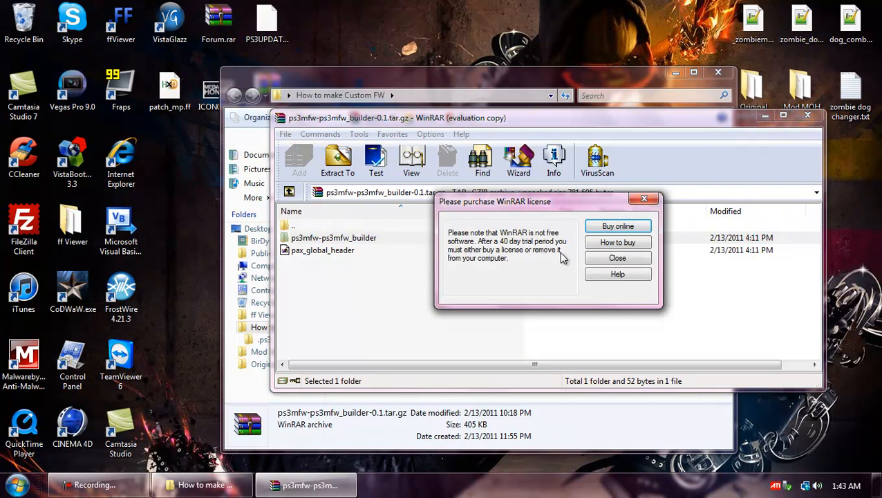
click(616, 257)
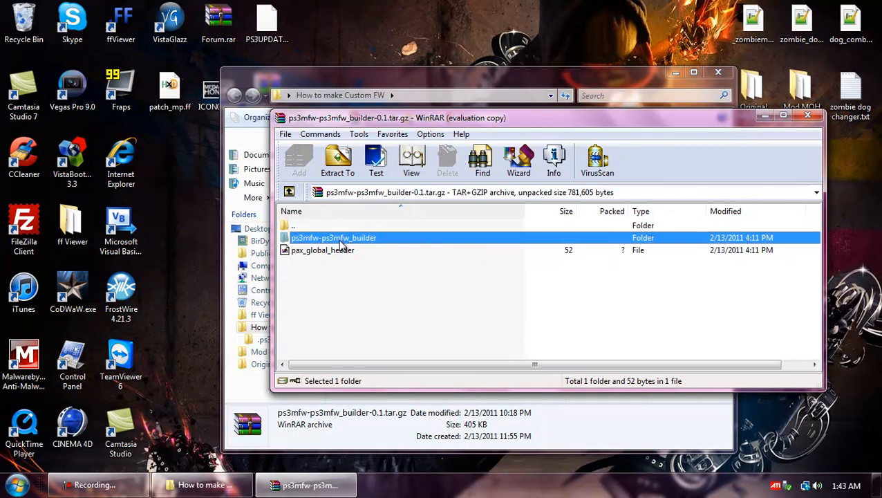
click(337, 160)
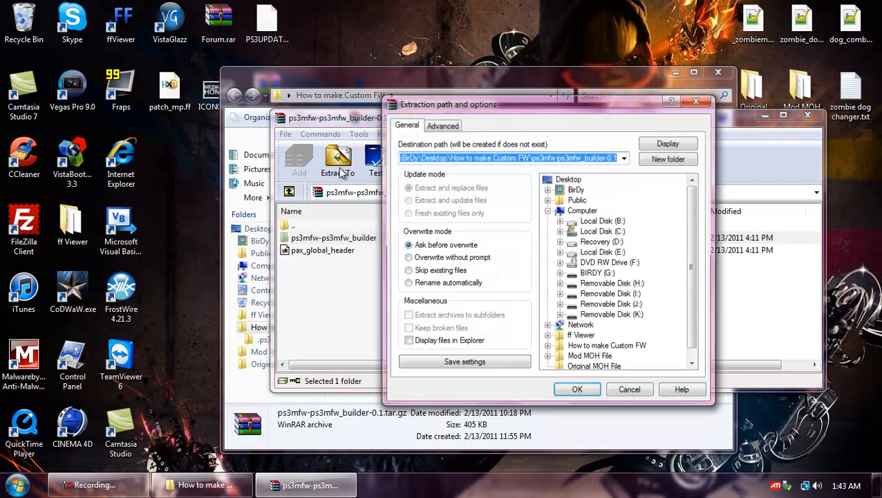
click(578, 389)
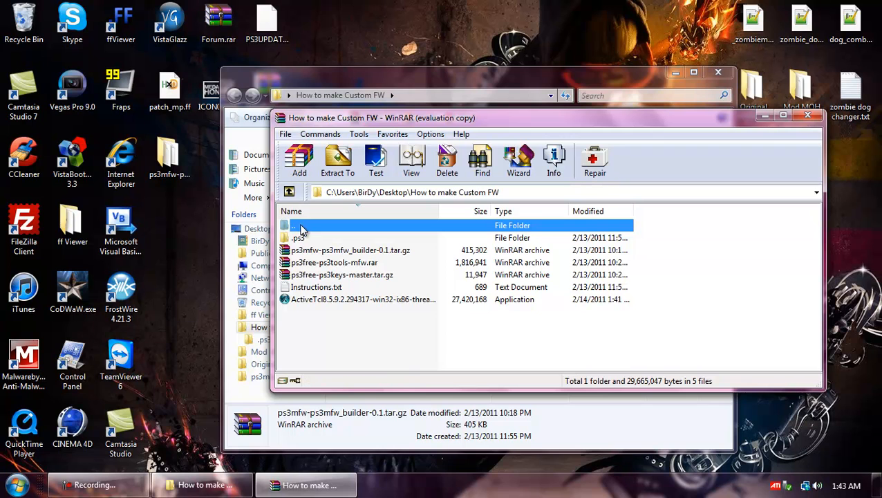
mouse_move(316, 268)
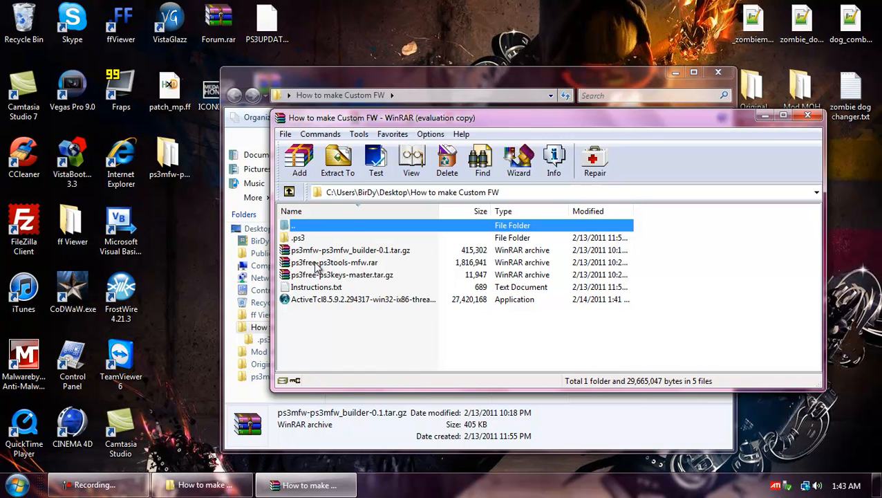
mouse_move(312, 268)
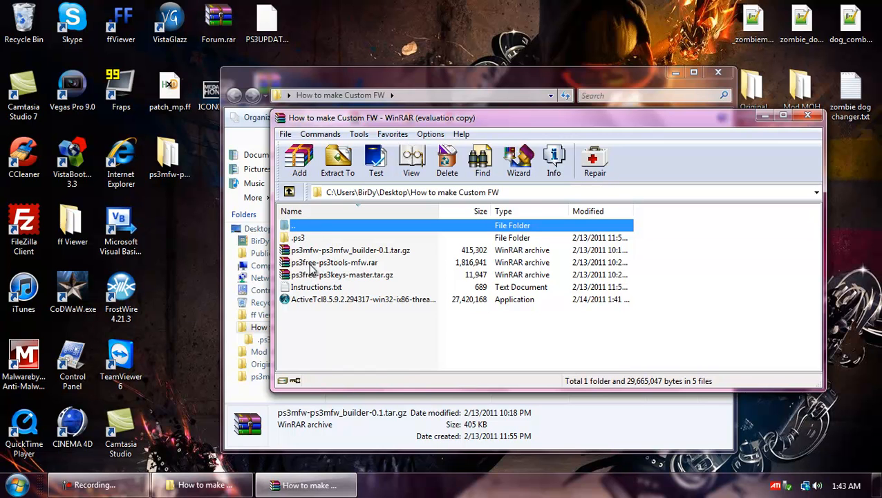
Step: Browse into the ps3tools folder inside ps3free-ps3tools-mfw.rar
double_click(334, 263)
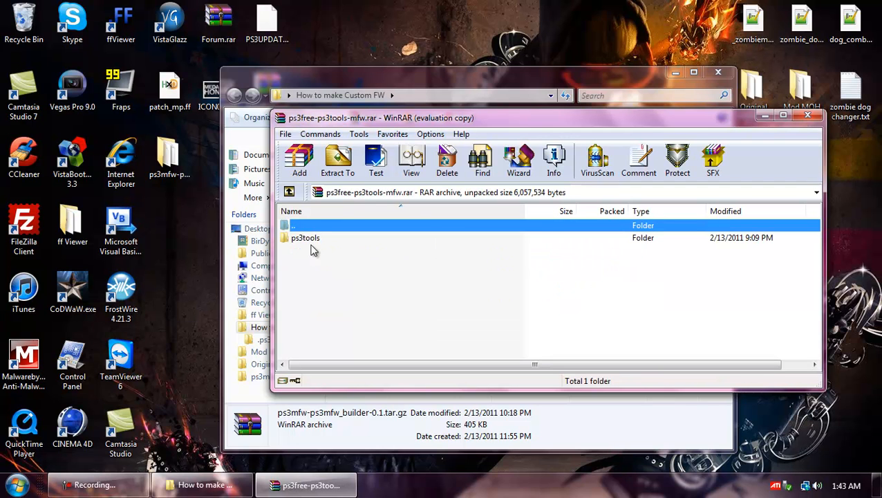
click(305, 238)
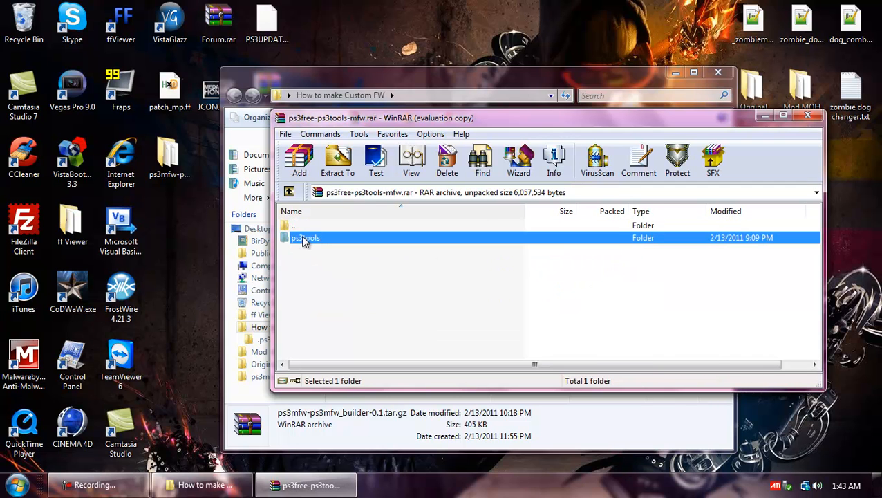
double_click(307, 238)
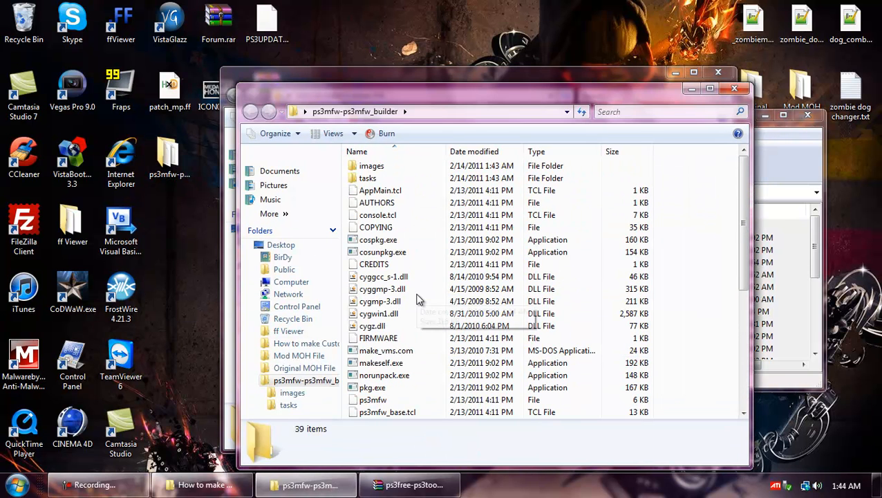
scroll(down, 3)
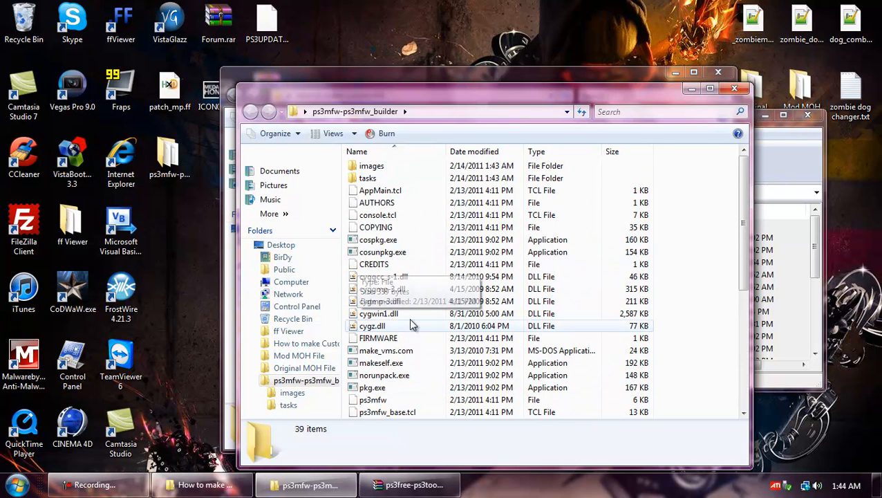
mouse_move(381, 191)
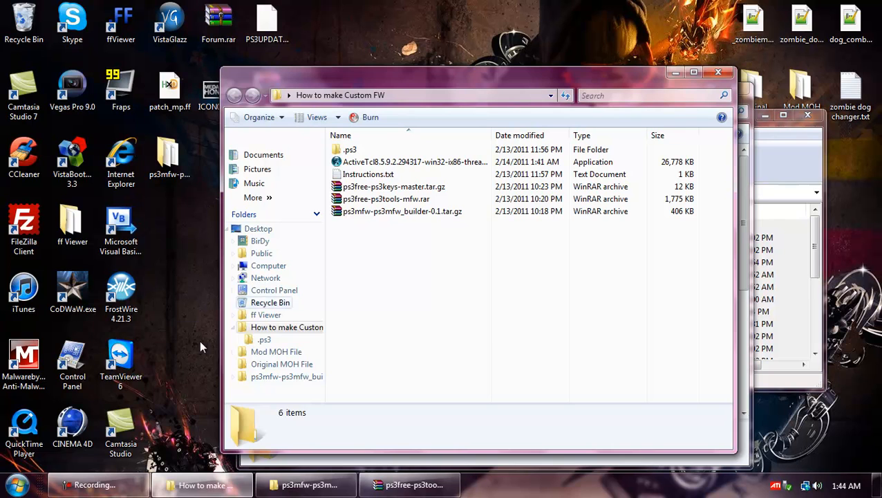
Step: Locate the user profile folder by searching %userprofile% from the Start menu
click(13, 484)
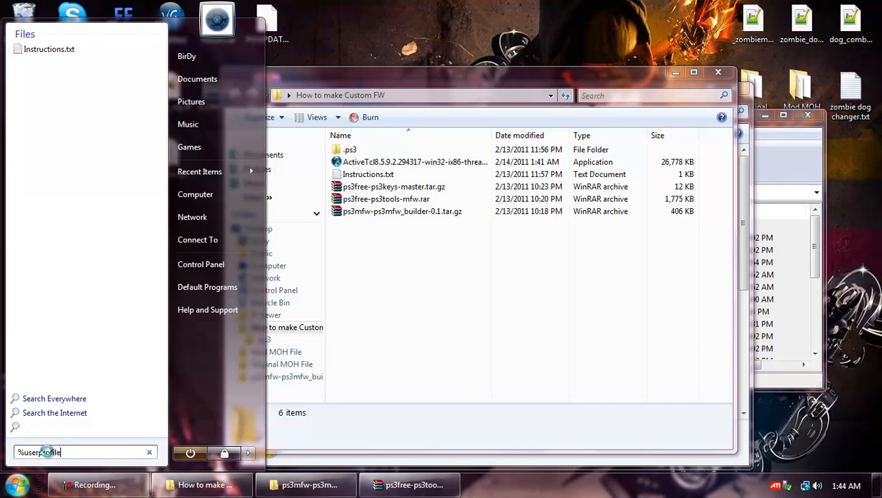
text(%userprofile%)
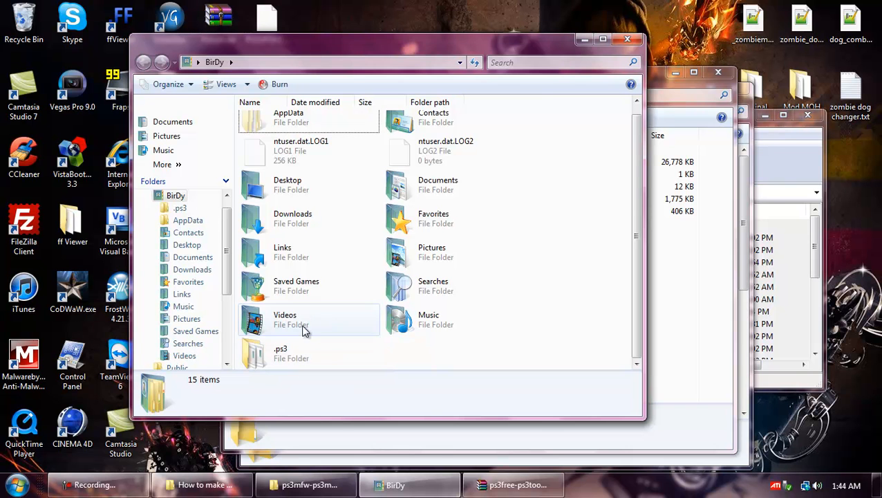
click(514, 483)
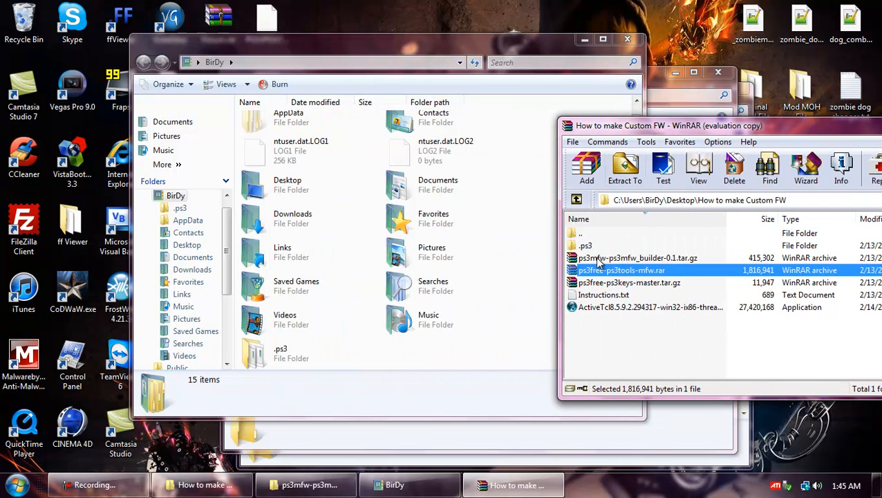
Step: Copy the .ps3 keys folder into the user profile, replacing all conflicting files, and view its contents
click(586, 245)
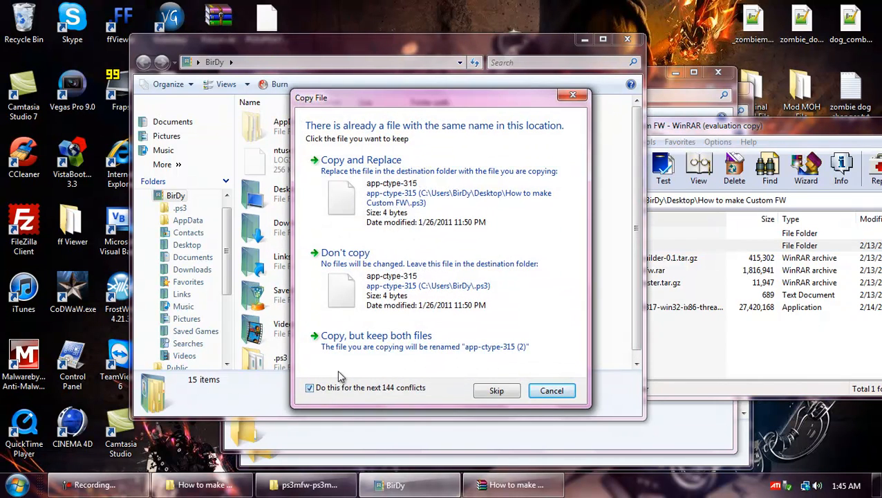
click(360, 160)
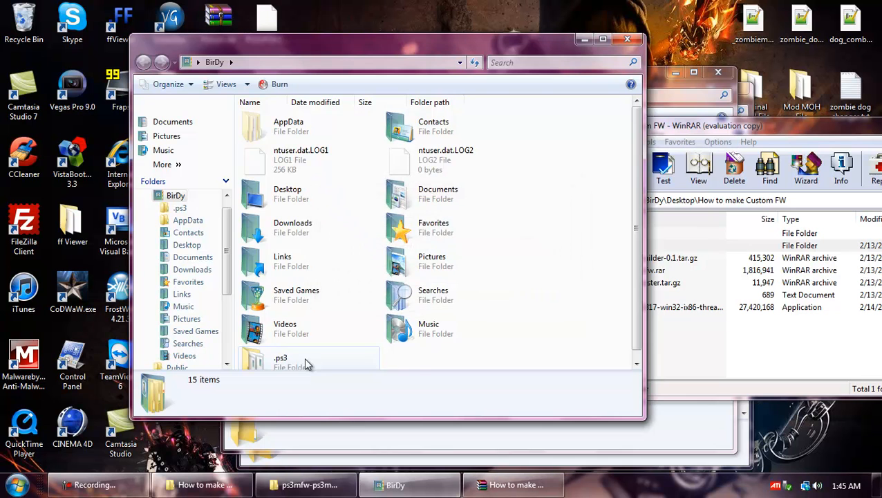
double_click(279, 359)
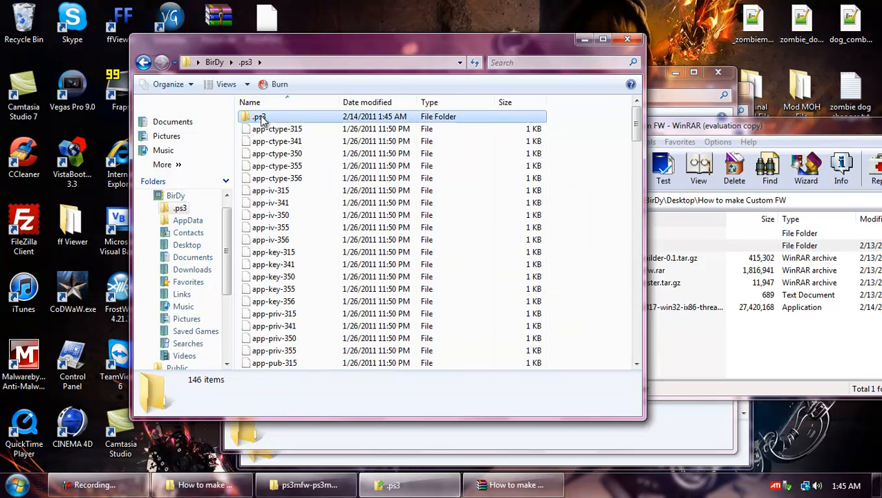
Step: Delete the duplicate nested .ps3 folder and return to the ActiveTcl installer in How to make Custom FW
key(Delete)
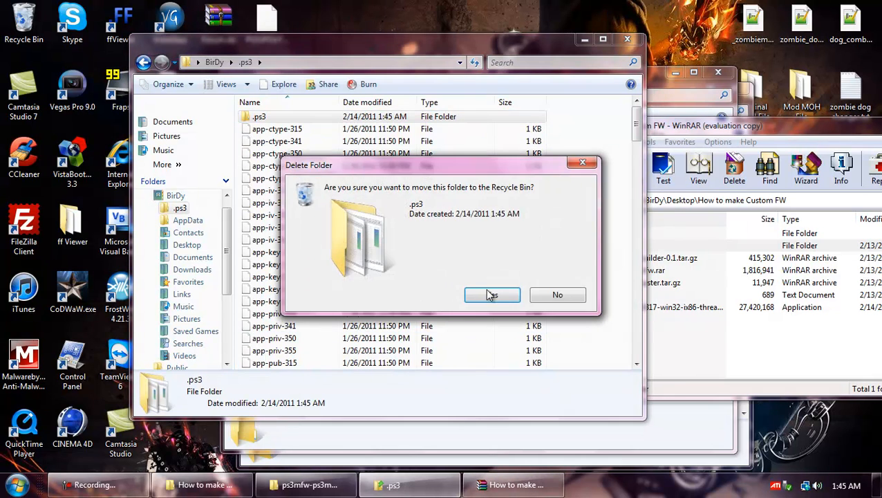
click(492, 295)
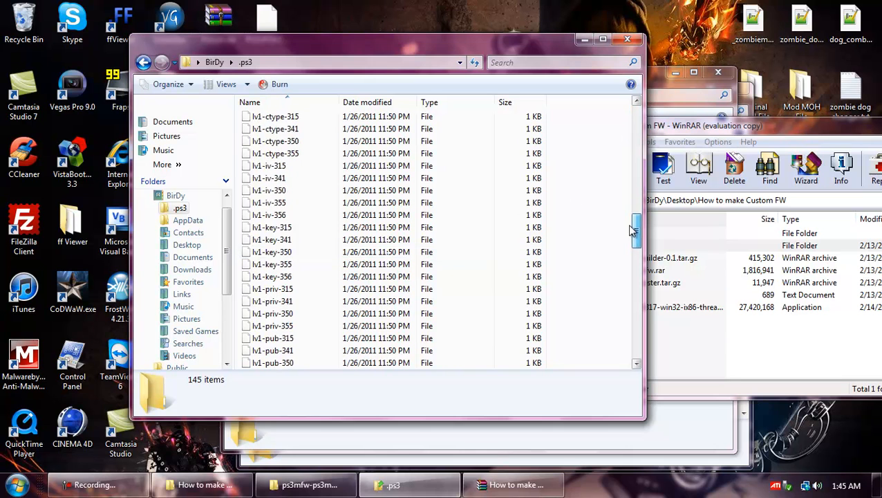
scroll(down, 3)
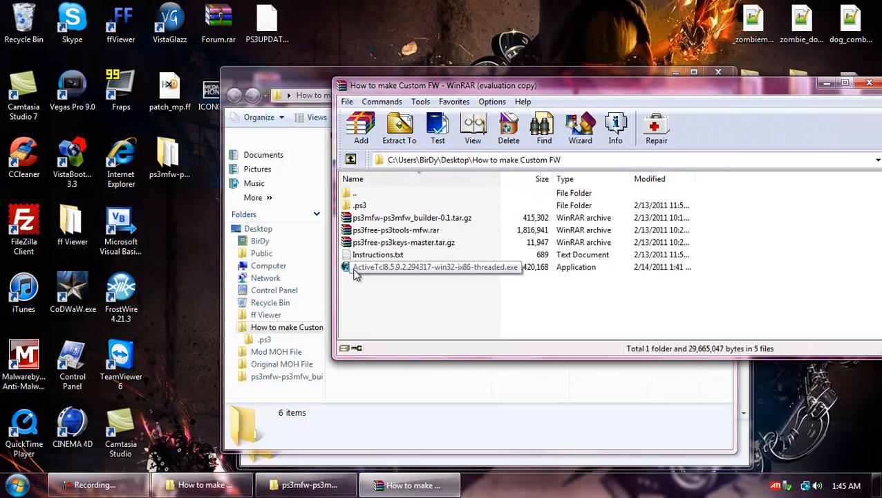
click(424, 267)
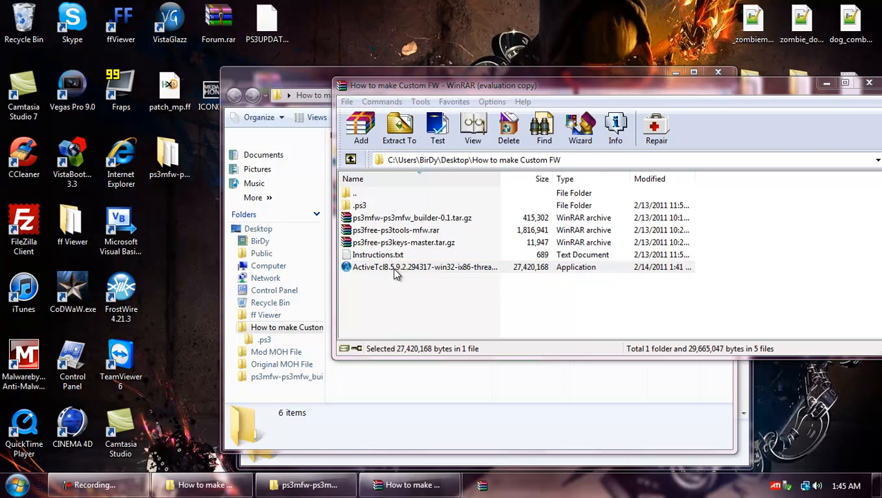
Step: Install ActiveTcl 8.5.9.2 for all users into C:\Tcl, keeping the existing repository, and finish setup
double_click(425, 267)
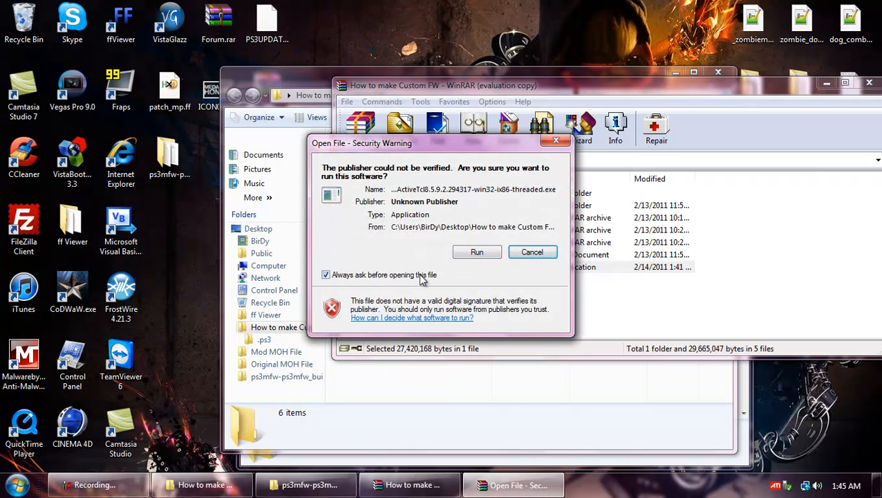
click(476, 252)
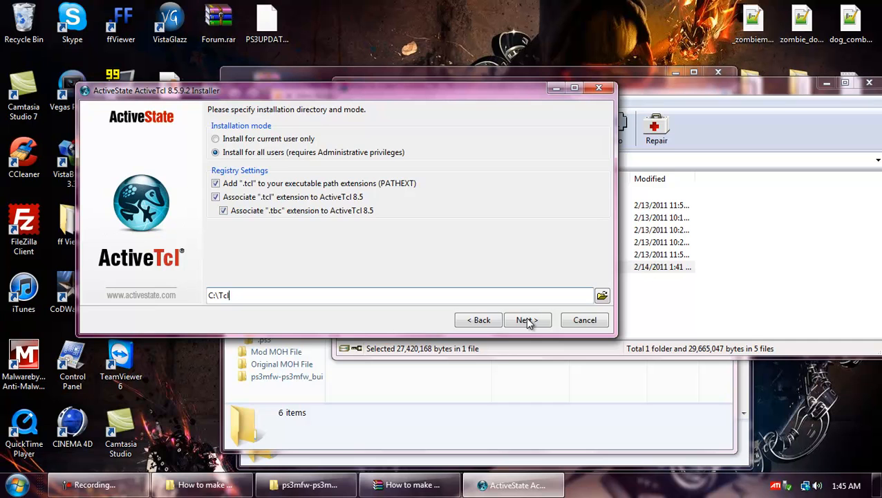
click(527, 319)
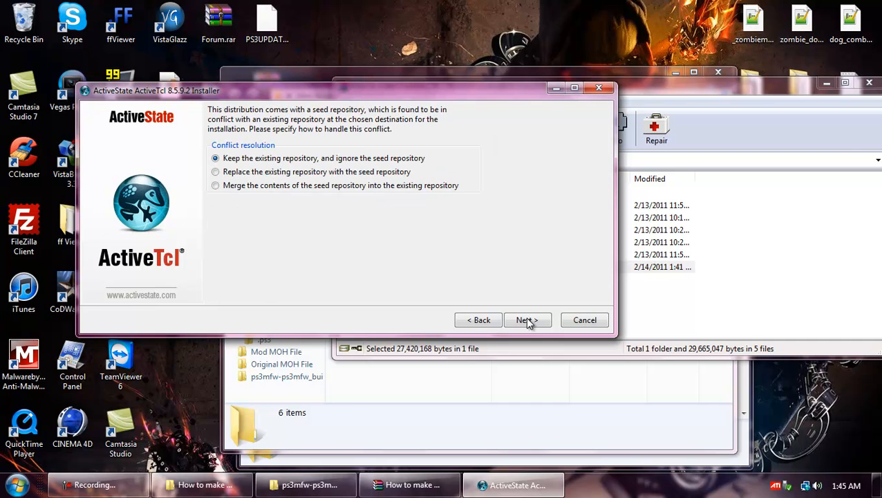
click(523, 319)
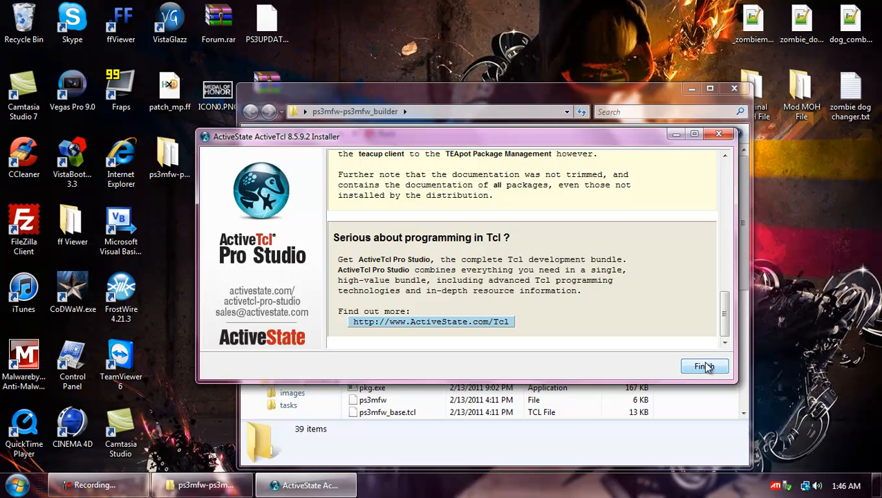
click(703, 364)
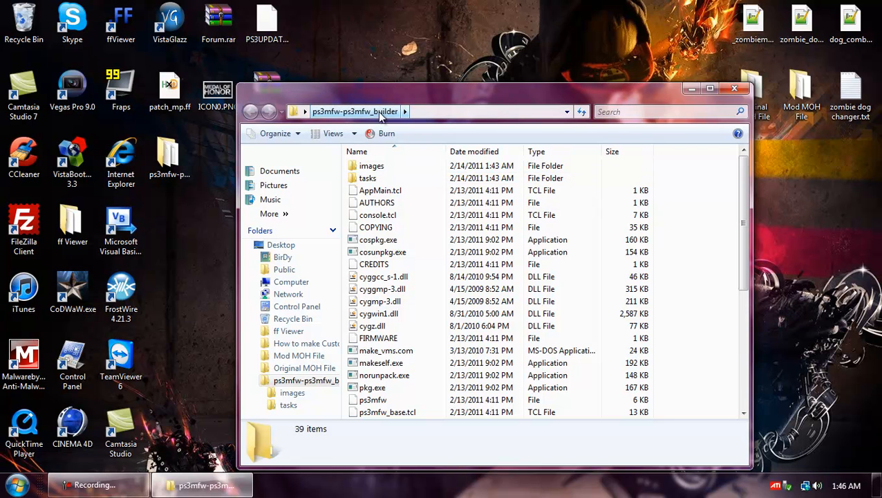
mouse_move(396, 121)
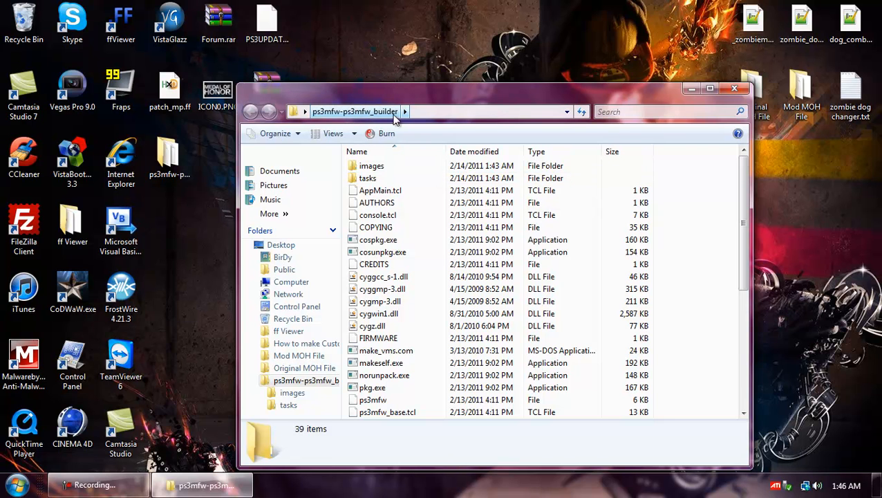
Step: Launch PS3MFW Builder via AppMain.tcl and show the 'Add new icons to XMB Game category' options
click(380, 191)
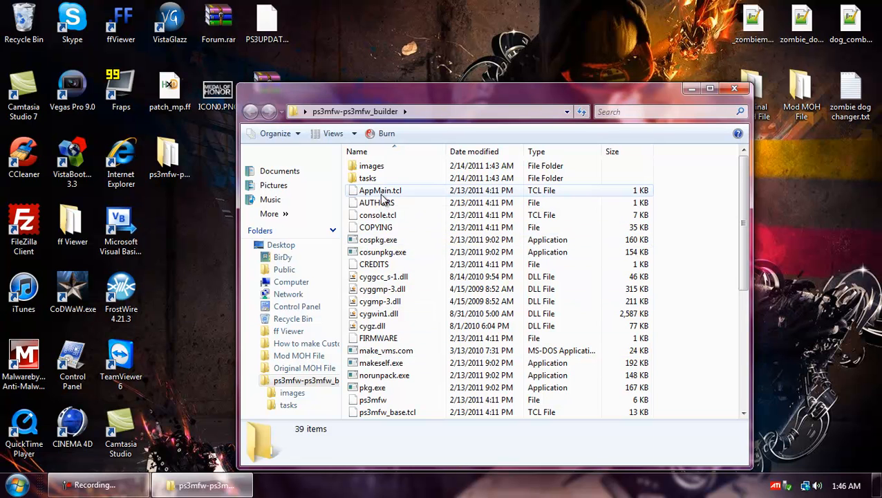
click(379, 191)
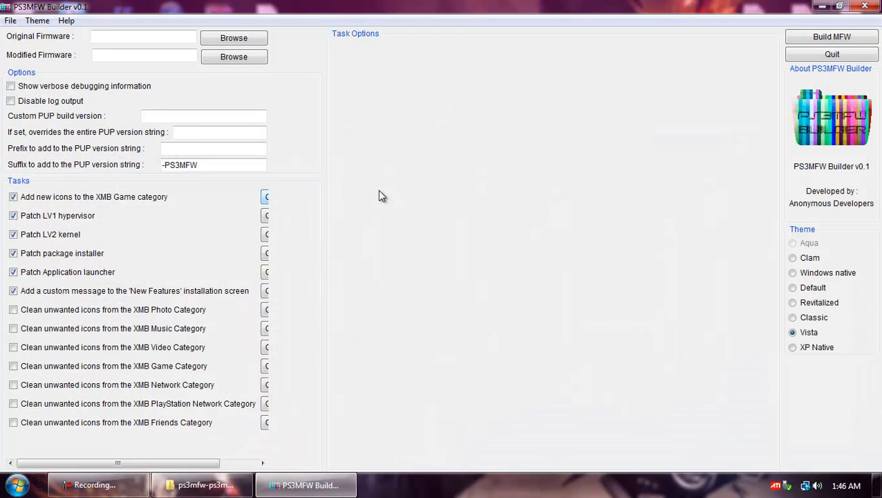
click(288, 196)
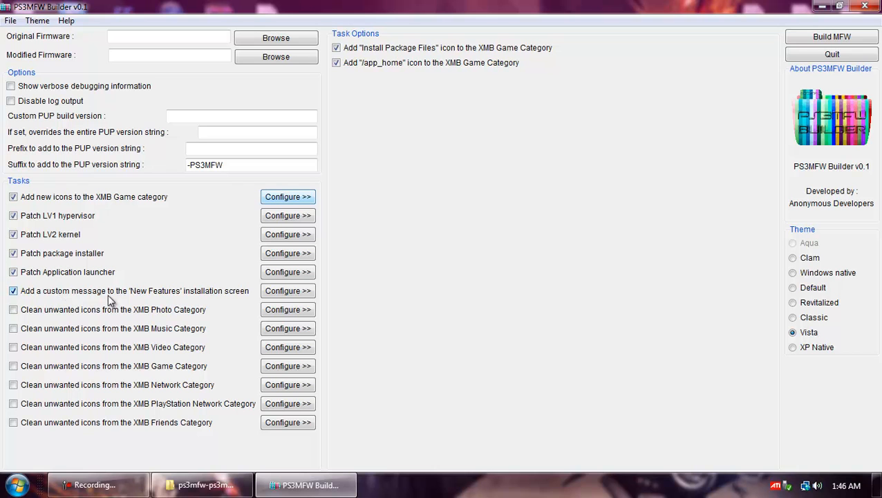
mouse_move(194, 299)
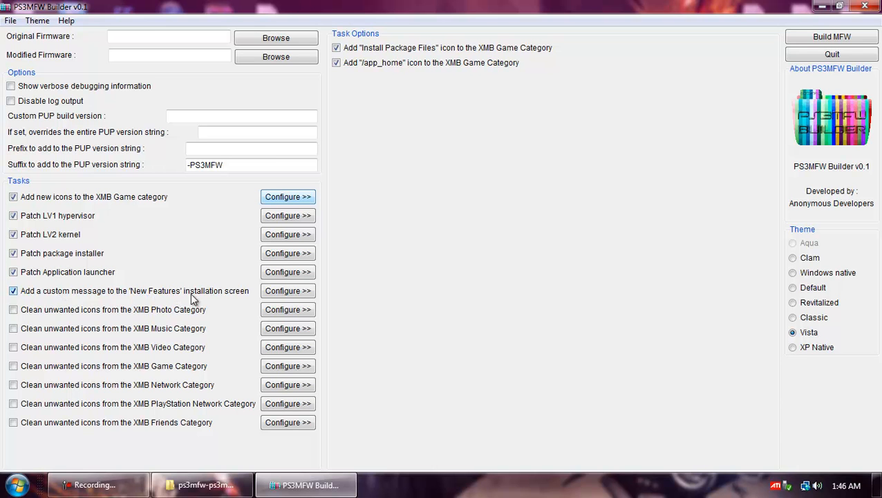
Step: Replace the default New Features installation message with 'My cool firmware'
click(287, 290)
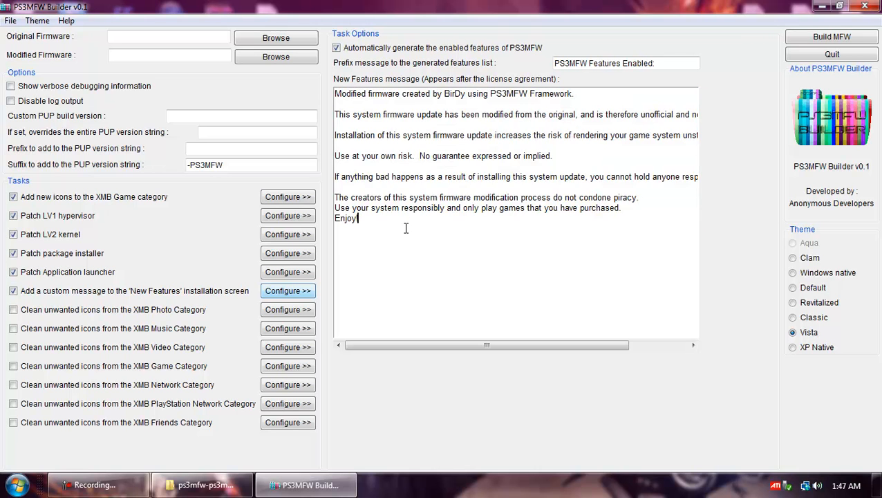
key(ctrl+a)
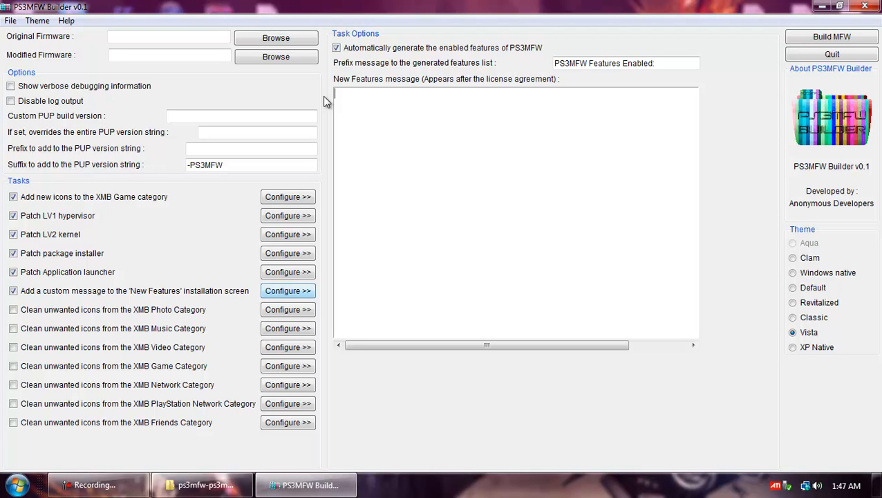
text(My cool)
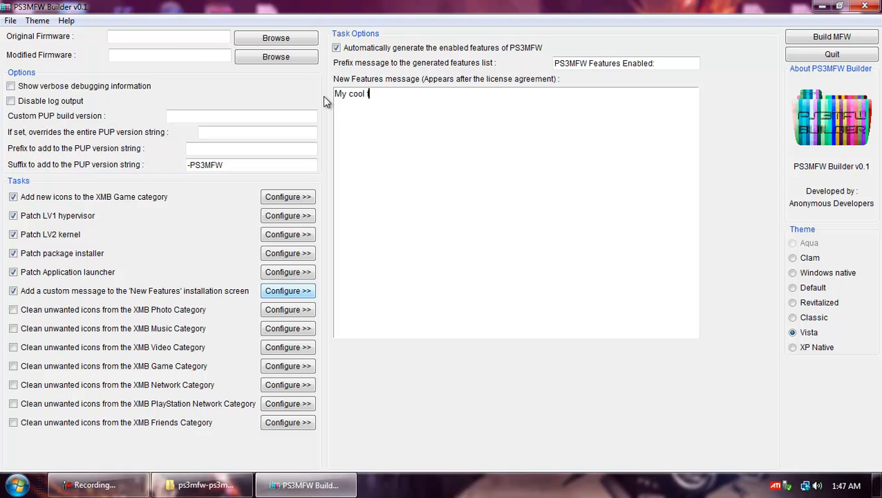
text(firmware)
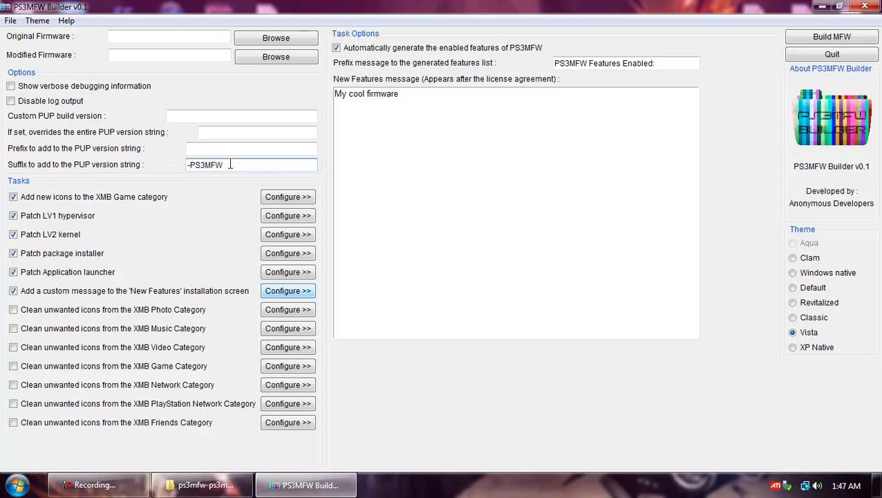
Step: Inspect the -PS3MFW version suffix and cancel out of the Modified Firmware save picker
double_click(205, 164)
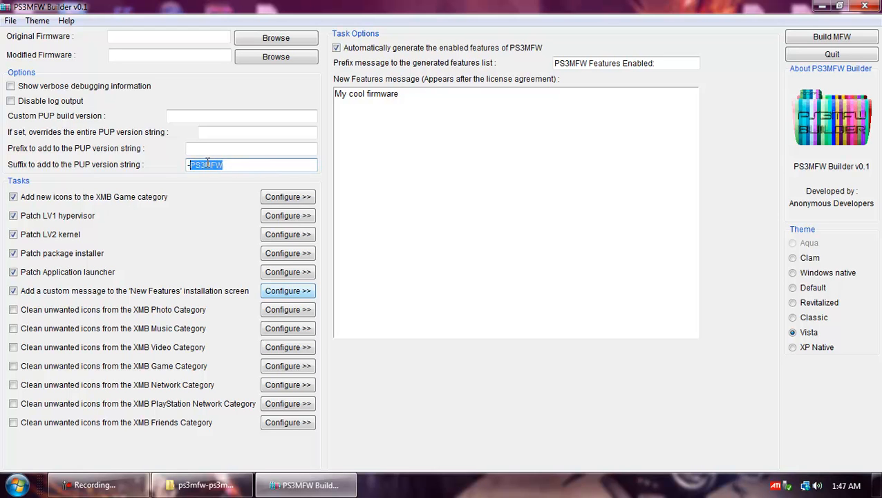
click(241, 116)
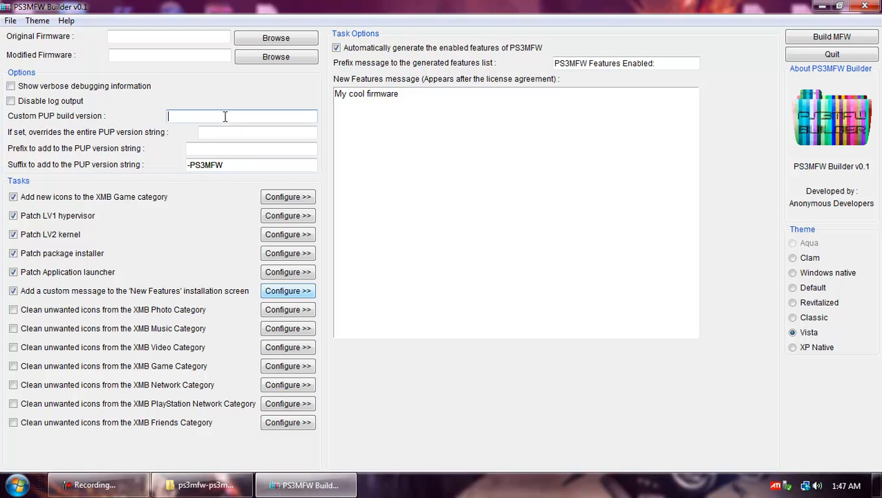
click(277, 57)
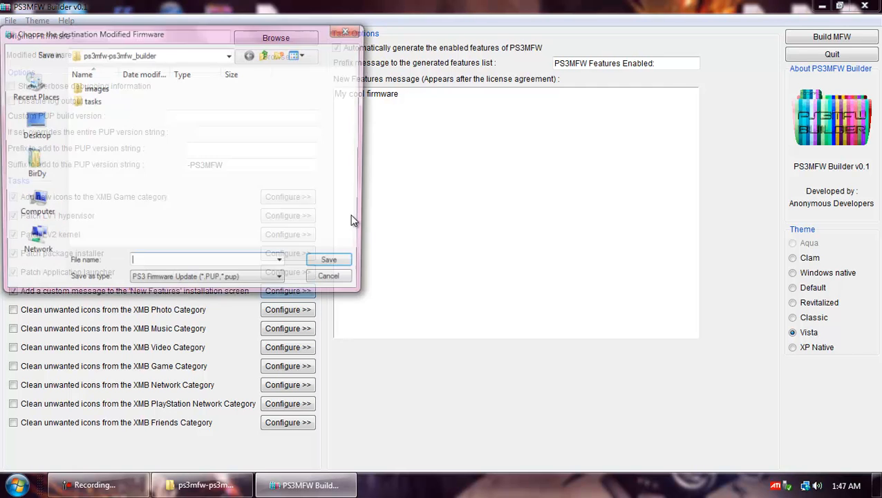
click(329, 275)
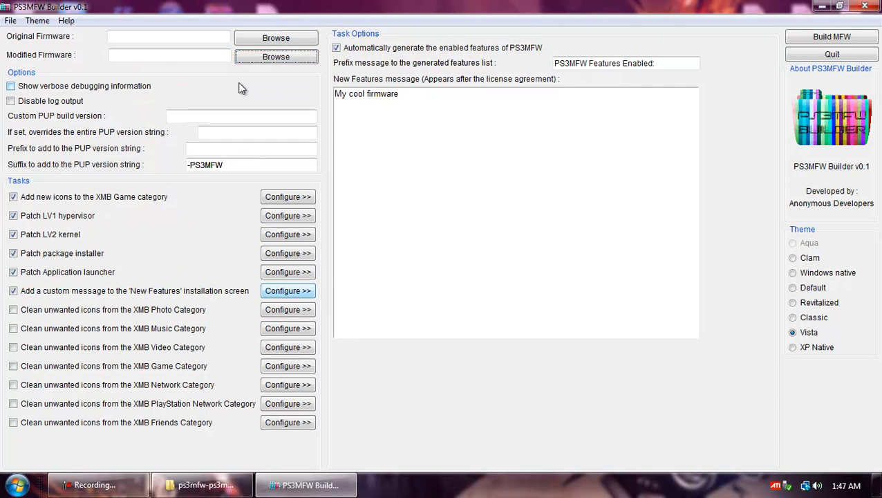
Step: Browse for the Original Firmware file, starting in the user's home folder
click(275, 38)
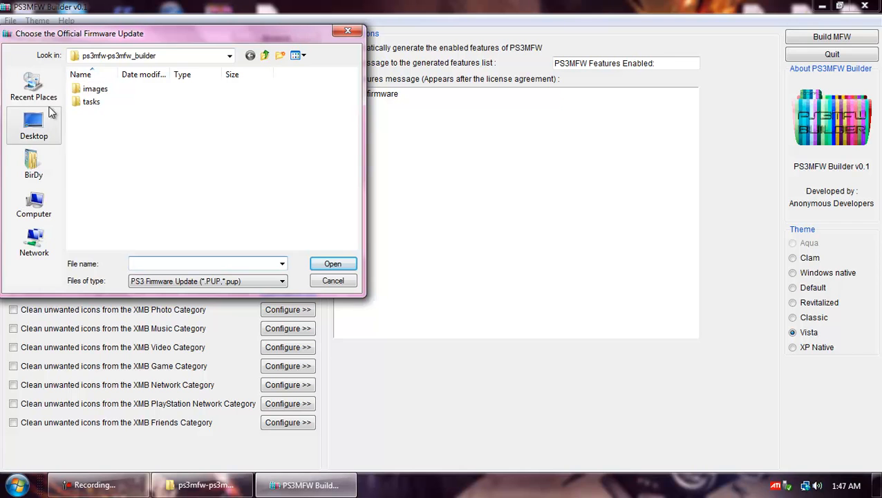
click(33, 164)
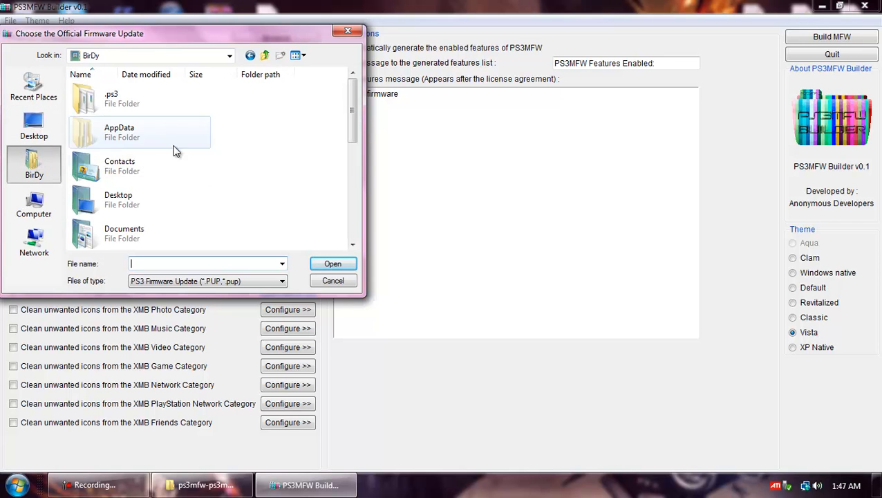